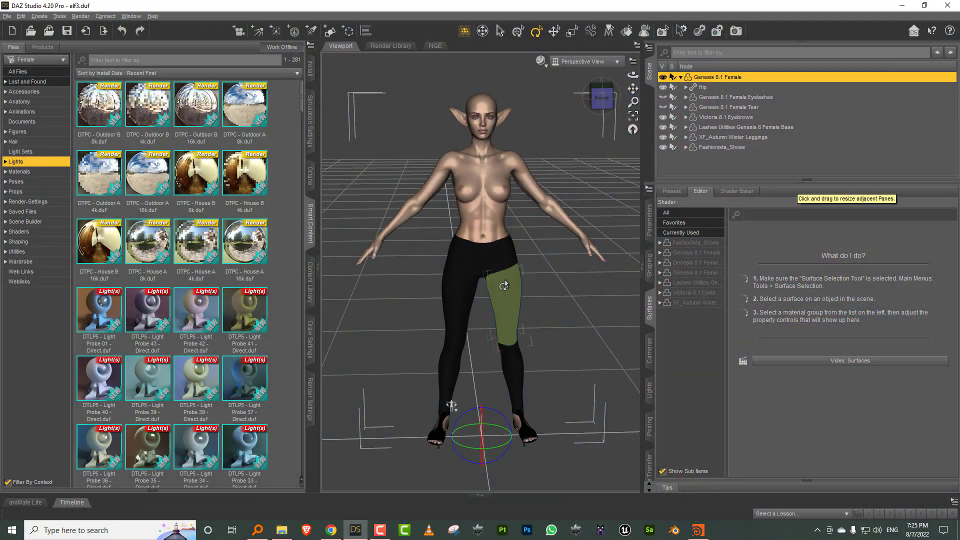
Leave the bare DAZ base figure and bring up the clothed, caped character in Houdini.
left_click(697, 530)
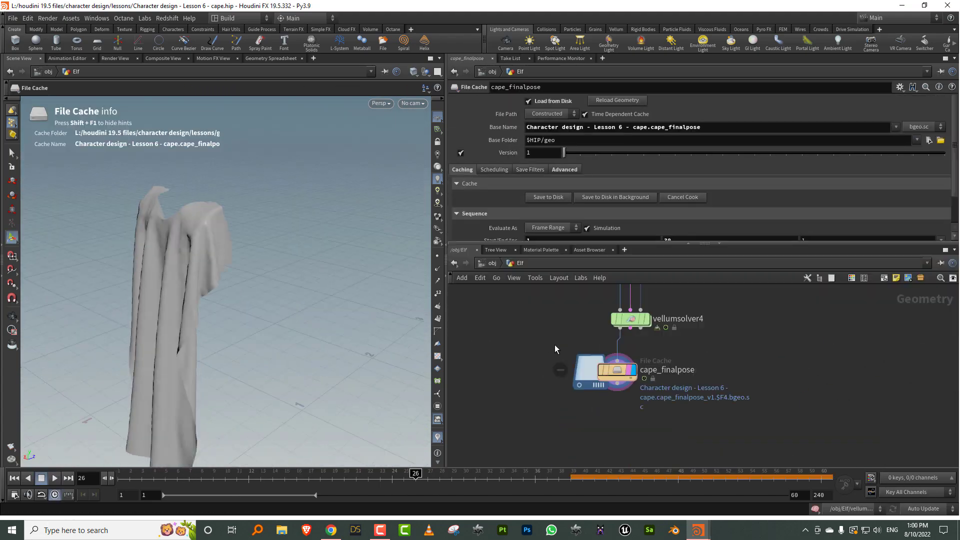
left_click(416, 88)
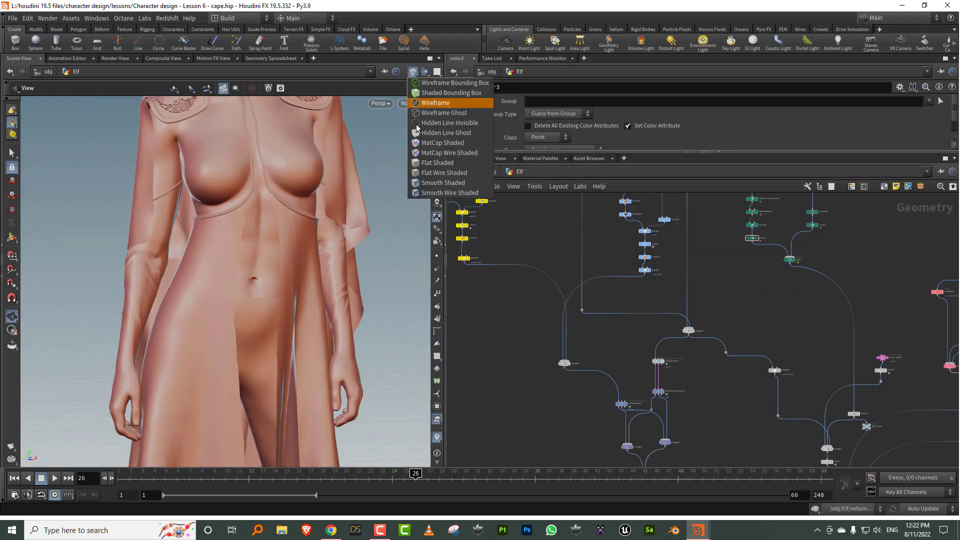